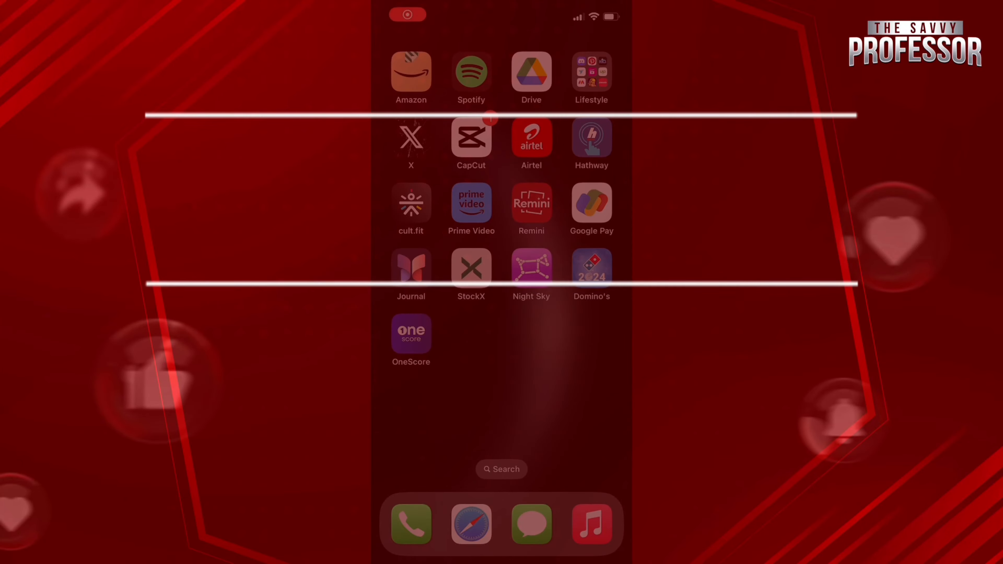
# Step: Launch the Phone app and show its Contacts list
pyautogui.click(411, 525)
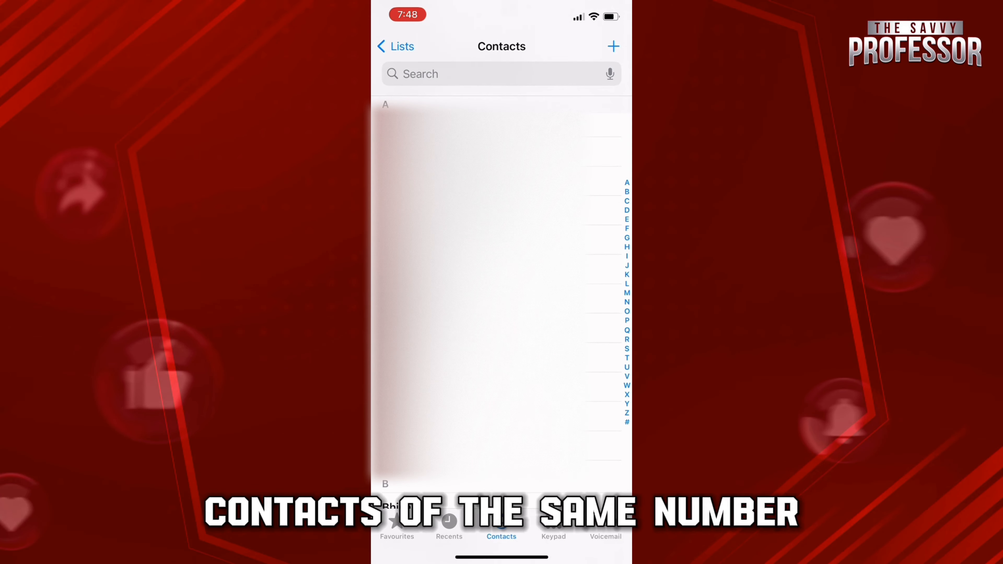
# Step: Search the contacts for 'New' and open the Maa. New contact card
pyautogui.write('New')
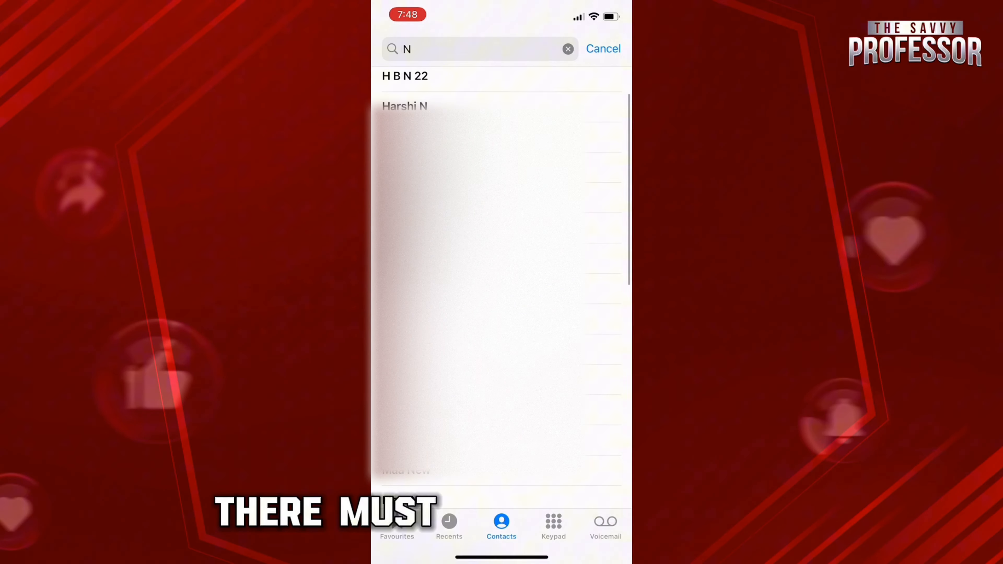
pyautogui.scroll(3)
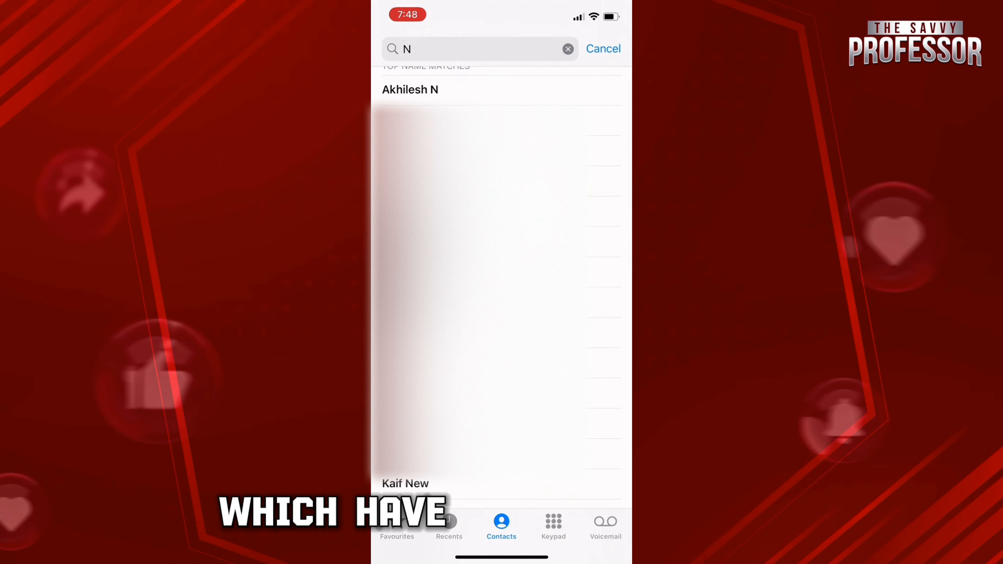
pyautogui.click(602, 48)
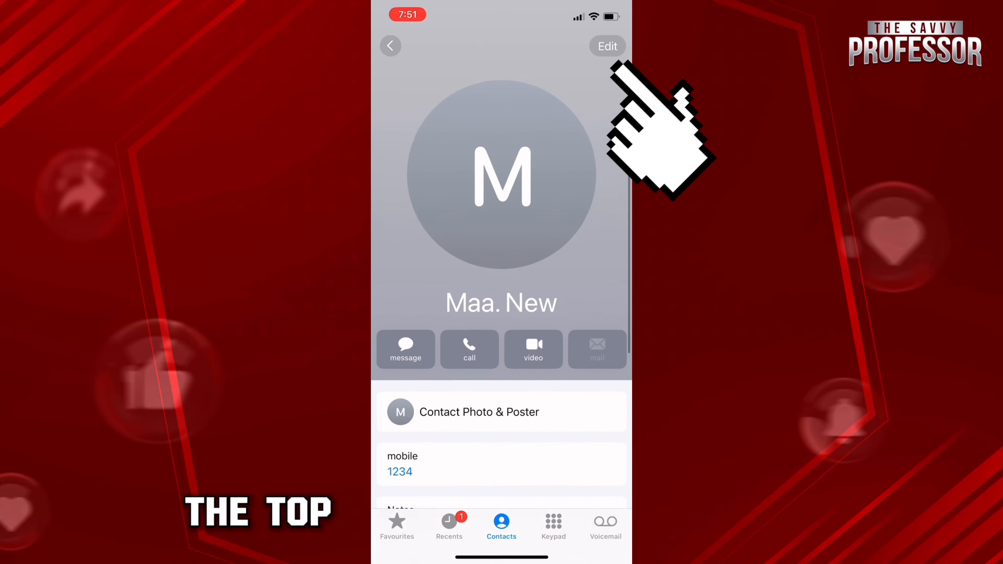
# Step: Delete the duplicate Maa. New contact via Edit, confirm, and return to the Home Screen
pyautogui.click(607, 46)
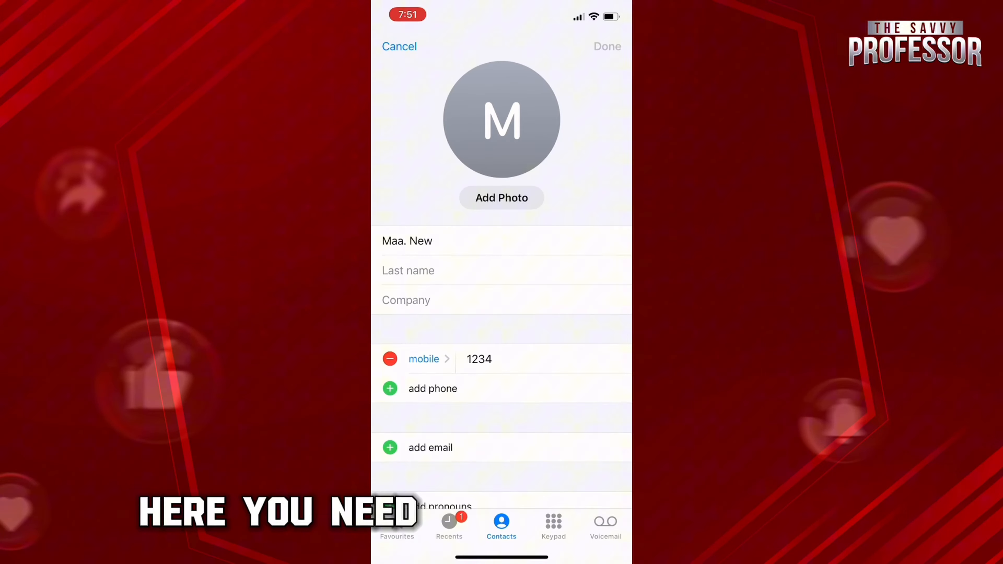
pyautogui.scroll(-3)
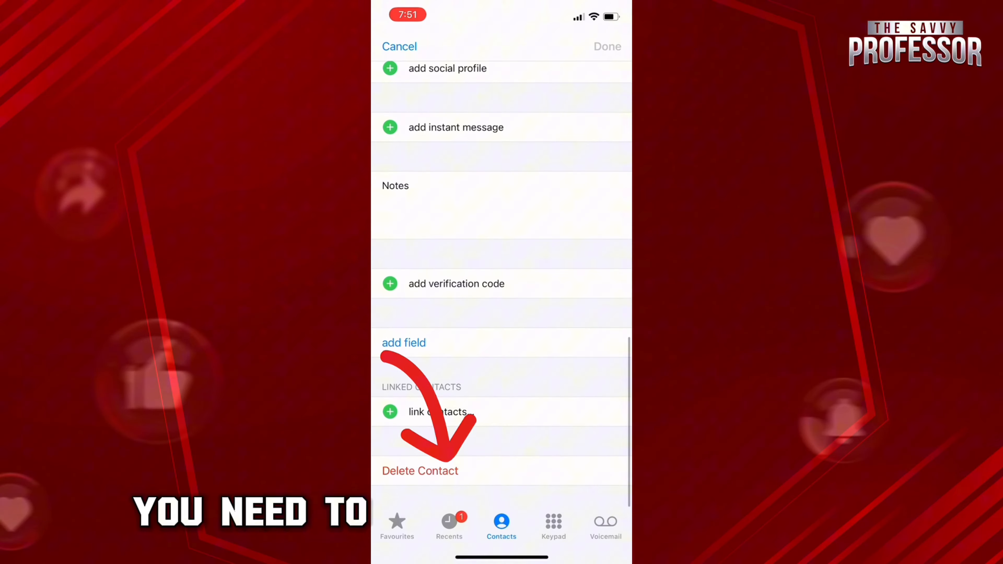
pyautogui.click(419, 471)
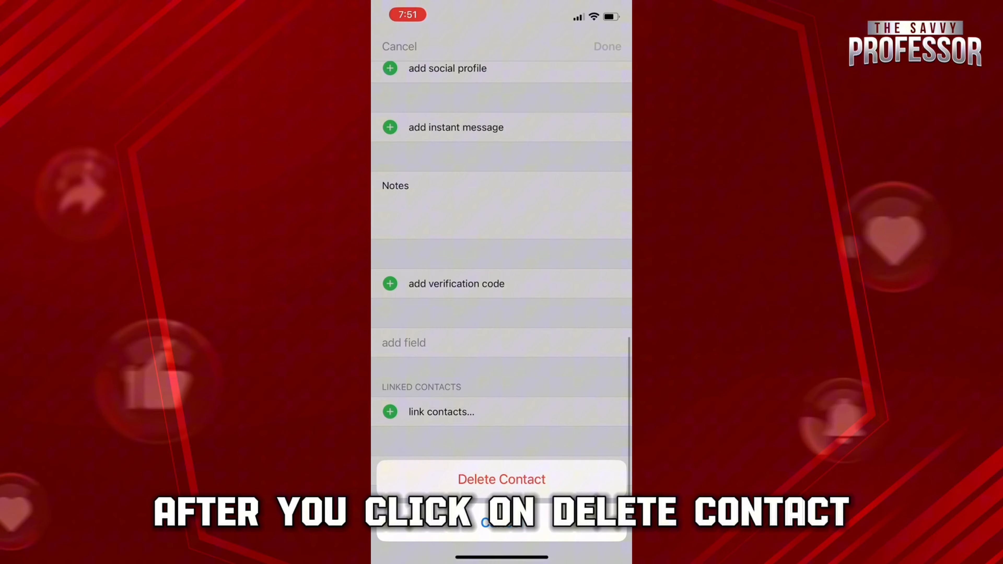
pyautogui.click(502, 479)
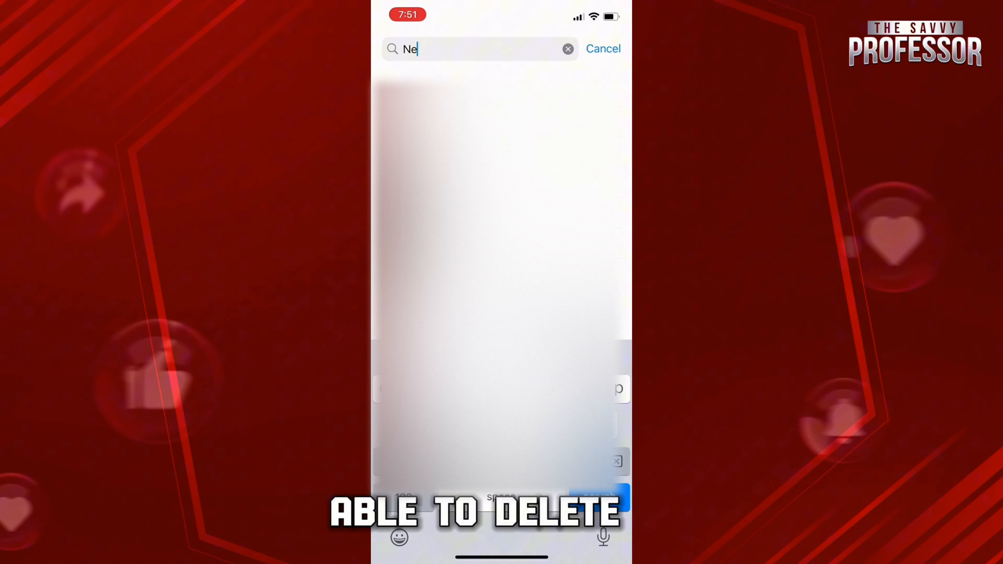
pyautogui.click(602, 49)
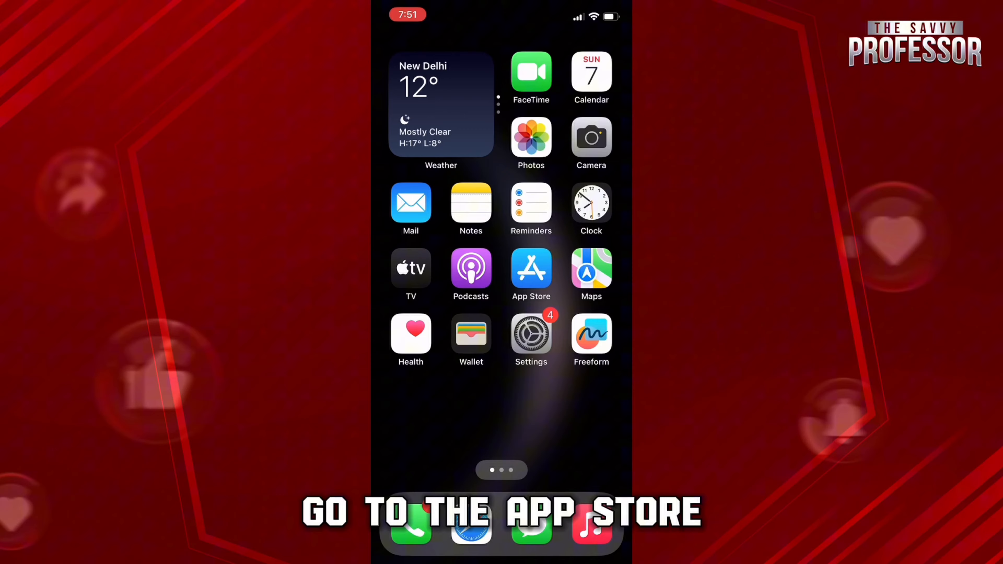
# Step: Search the App Store for a duplicate cleaner, install Cleanup Duplicate Contacts! and launch it
pyautogui.click(531, 268)
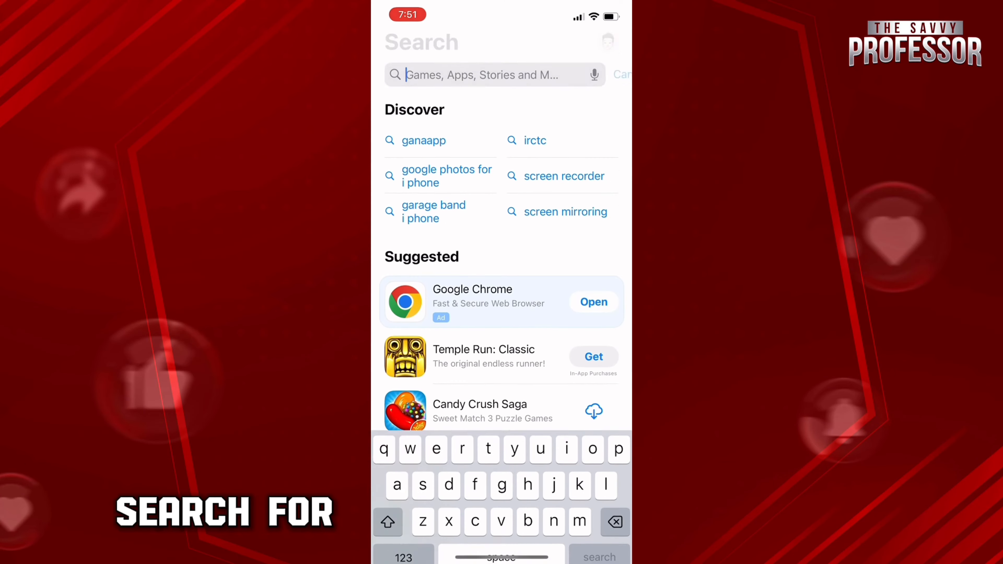
pyautogui.write('dublicate contact cleaner')
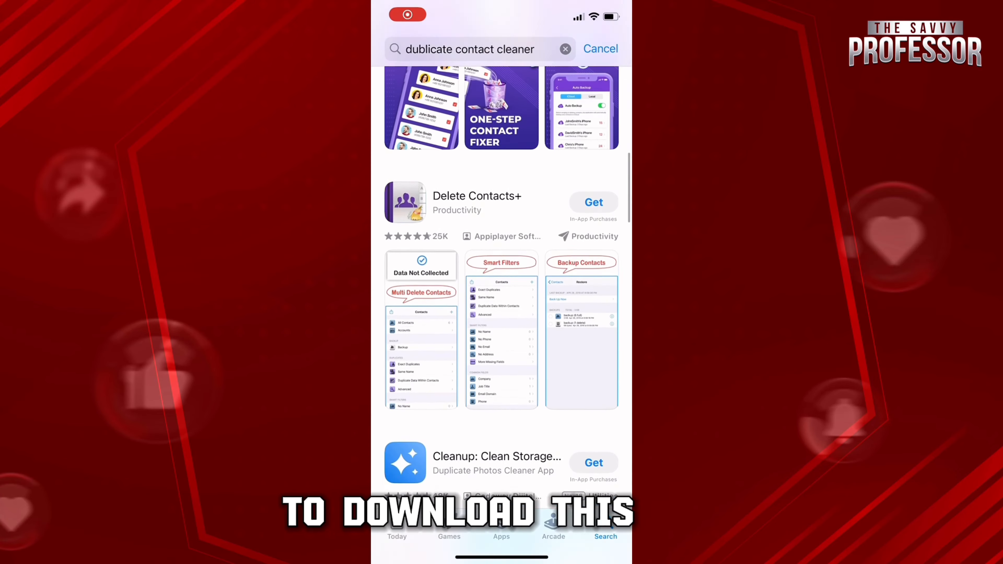
pyautogui.scroll(-3)
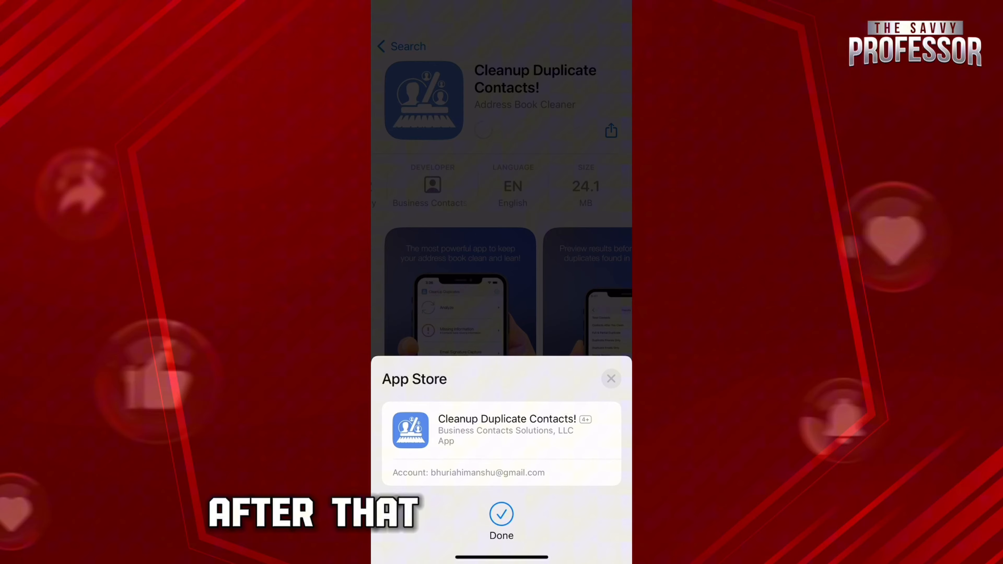
pyautogui.click(502, 518)
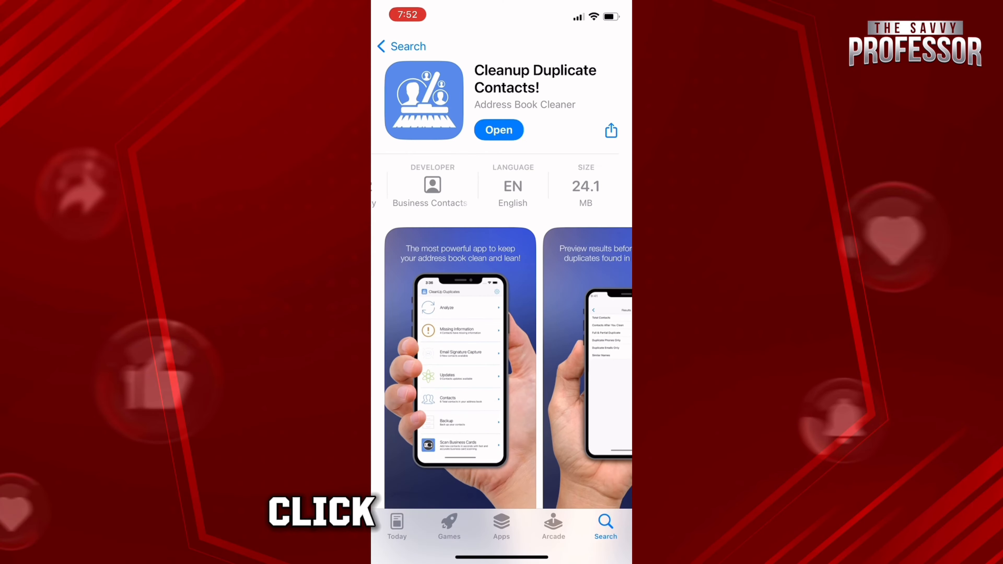
pyautogui.click(499, 130)
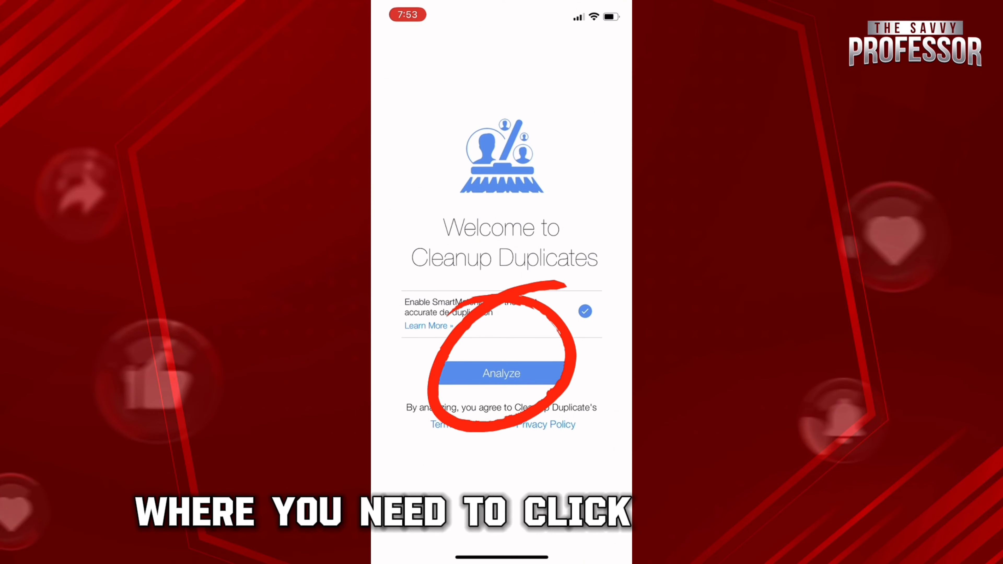
# Step: Accept the terms and analyze the address book, listing the checked duplicate groups
pyautogui.click(501, 373)
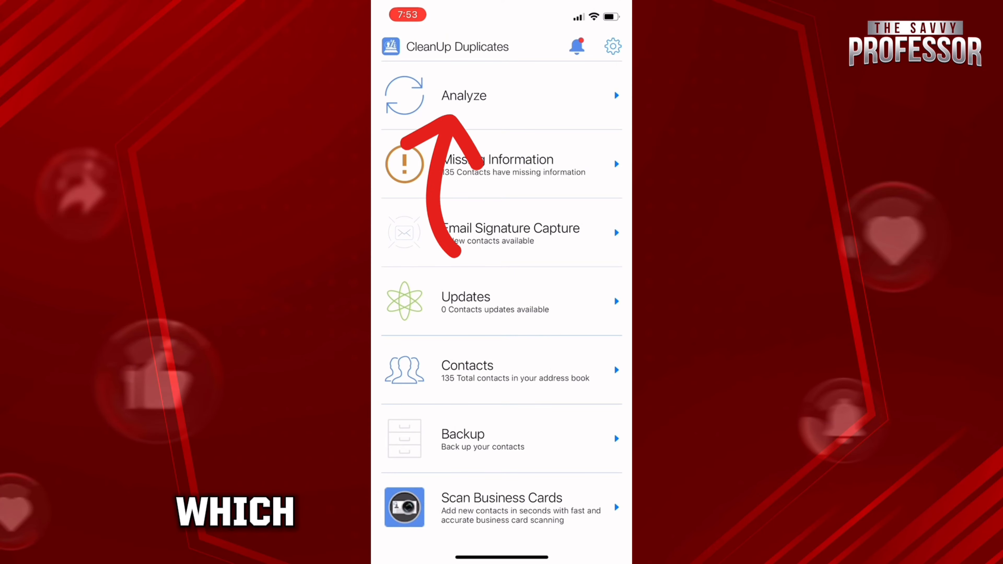
pyautogui.click(463, 95)
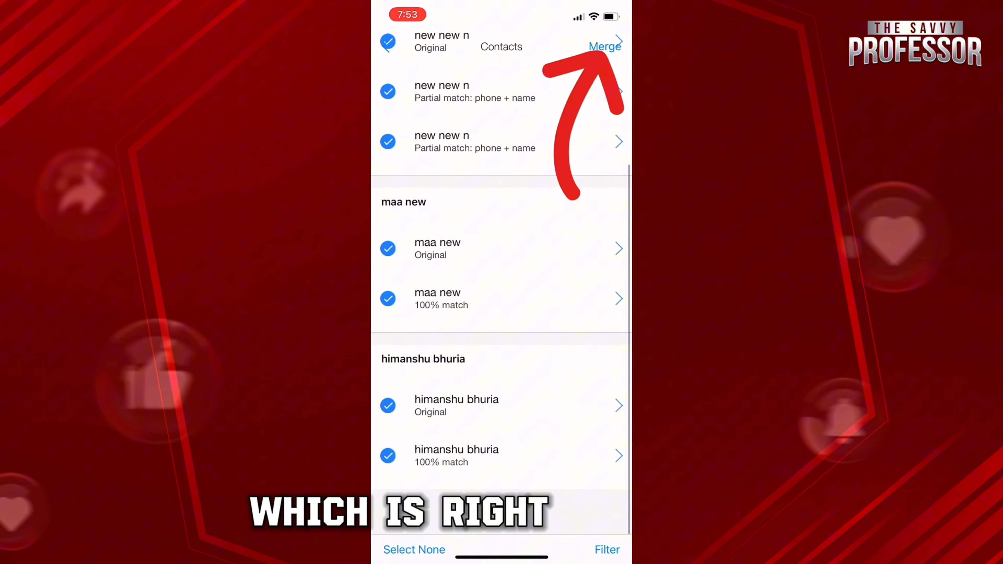
pyautogui.scroll(-3)
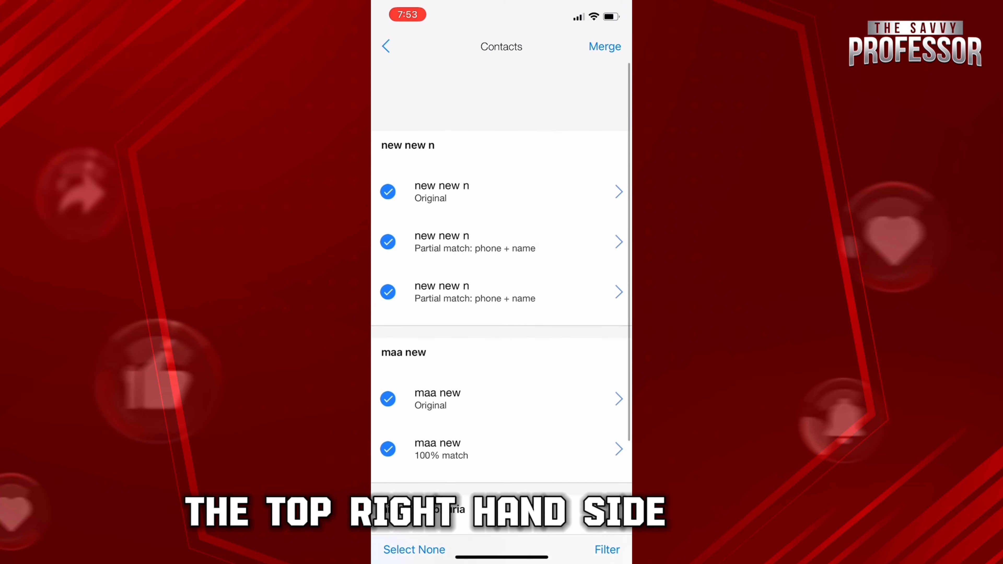
# Step: Merge all checked duplicates, then search Contacts for 'New' to verify the result
pyautogui.click(604, 46)
pyautogui.write('Ne')
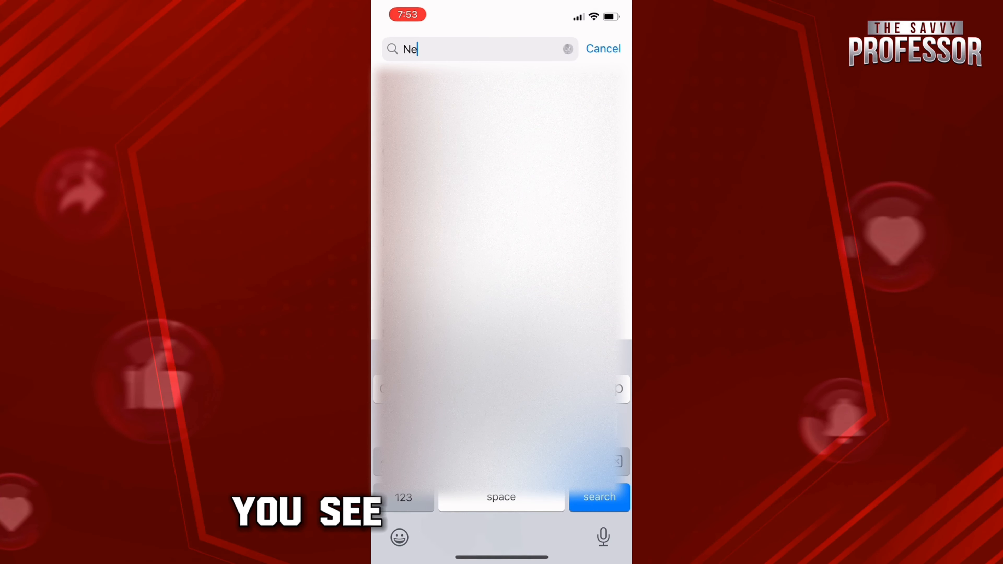
pyautogui.write('w')
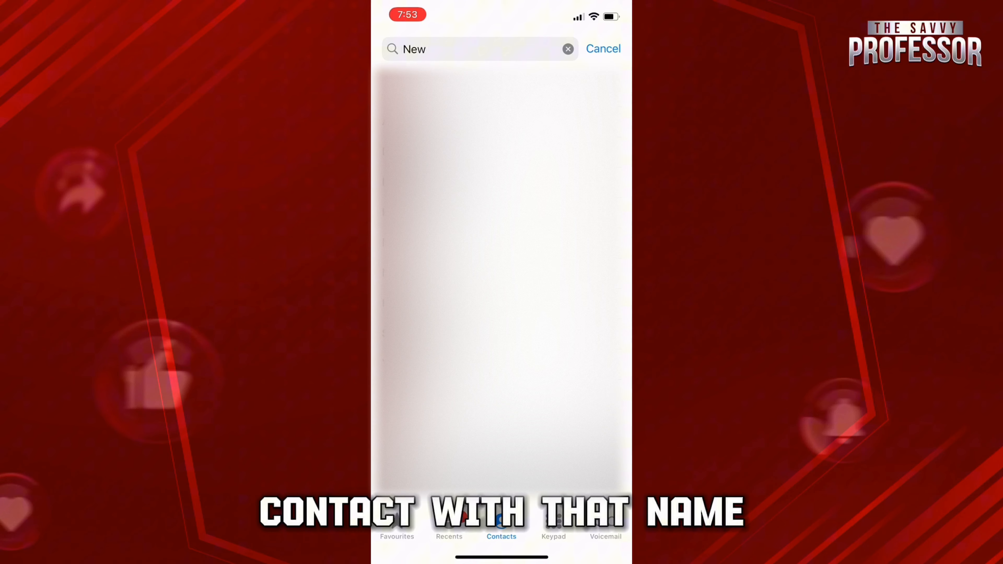